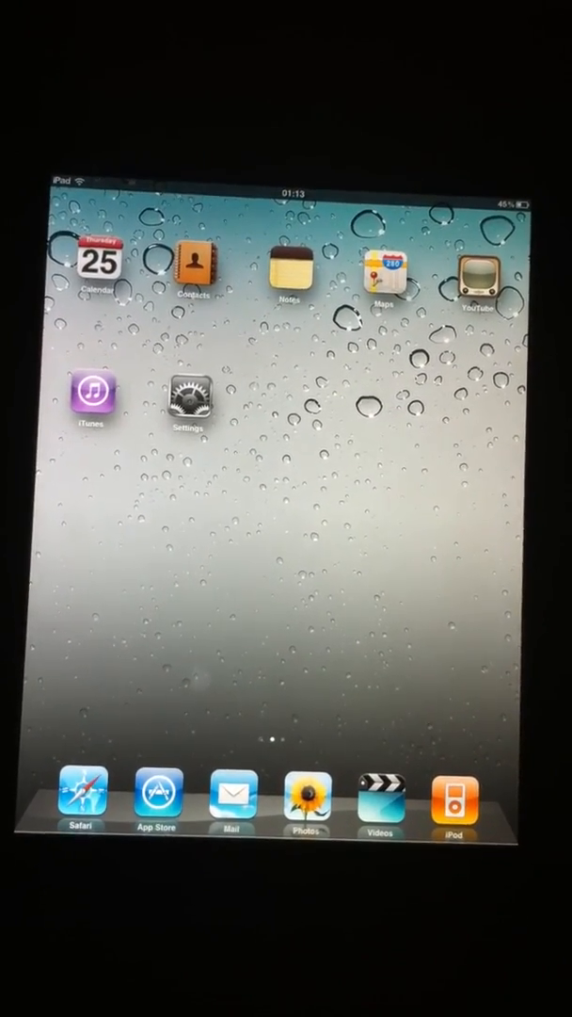
- View the About page showing iOS 4.2.1 and 14.0 GB capacity, then return home
left_click(186, 399)
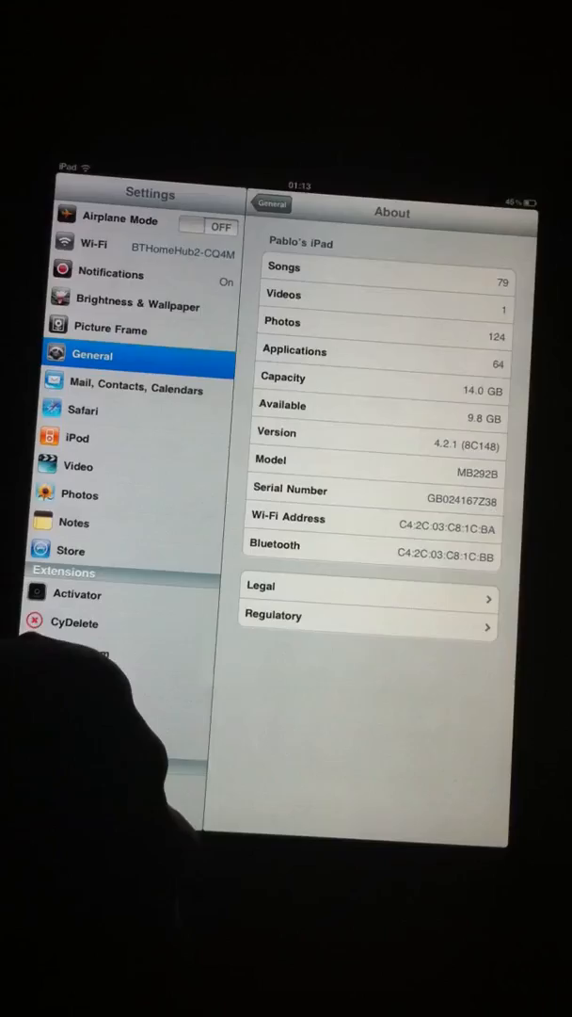
key("home")
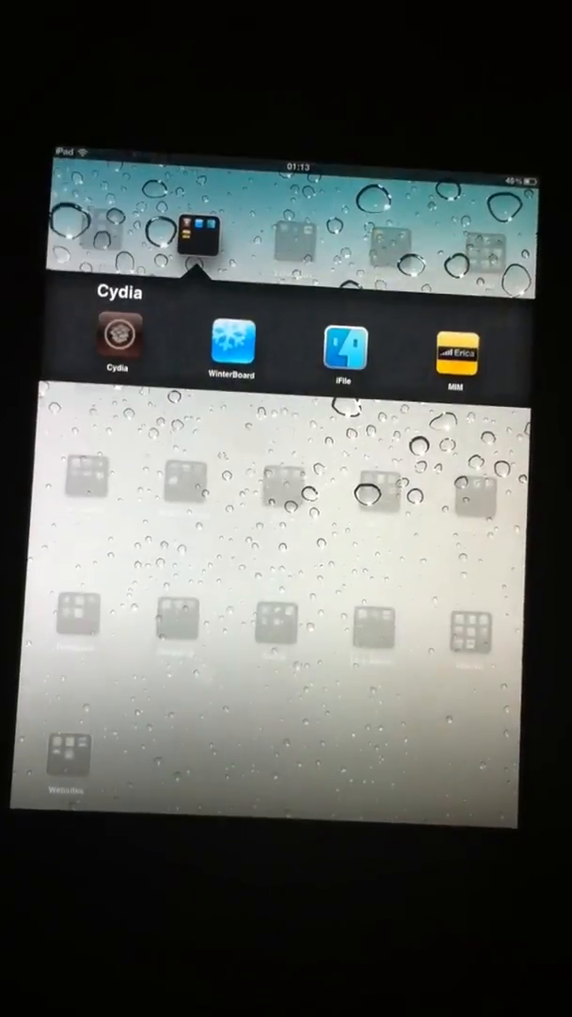
- Launch Cydia from the jailbreak folder and scroll through its package Sections list
left_click(116, 335)
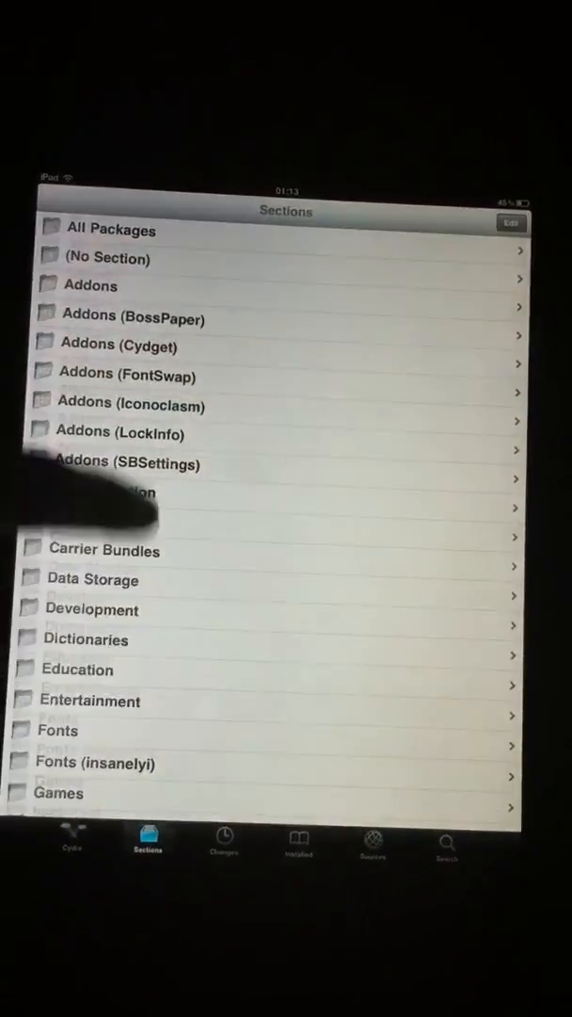
scroll("down", 3)
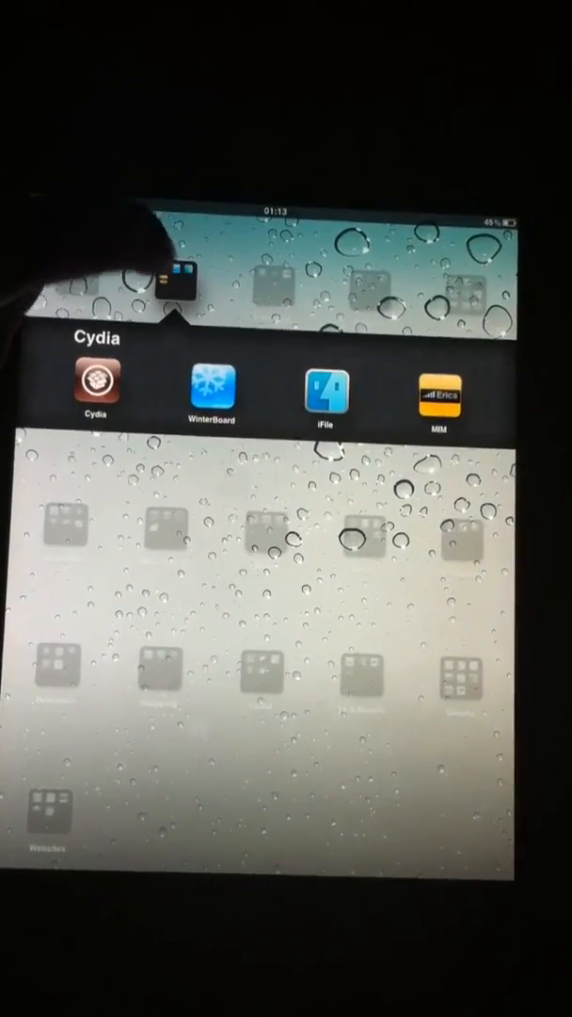
left_click(211, 390)
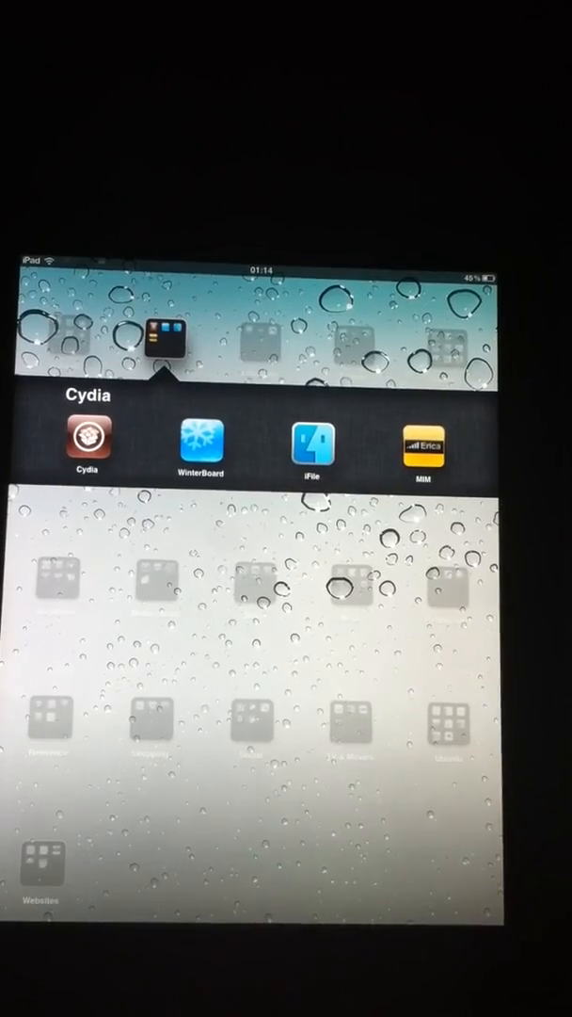
- Browse the root file system in iFile into the etc folder, then return home
left_click(312, 443)
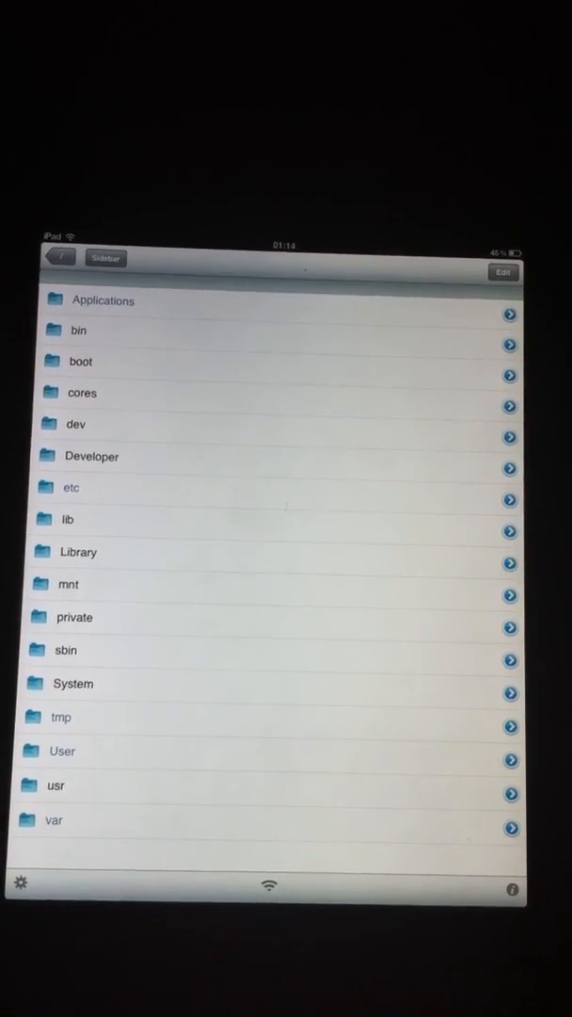
left_click(71, 488)
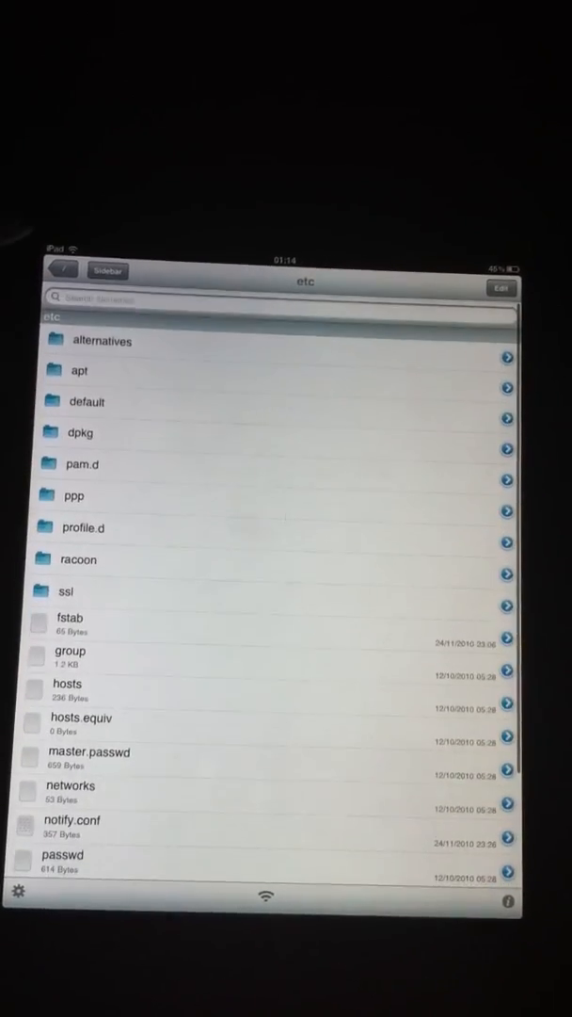
left_click(69, 274)
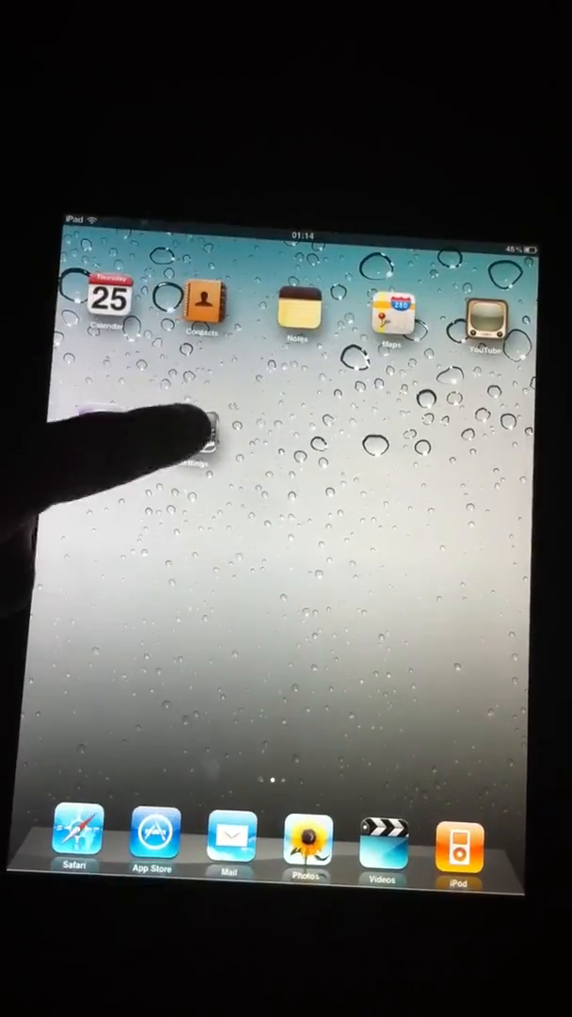
- Review jailbreak extension settings like Activator and WinterBoard, then return home
left_click(195, 447)
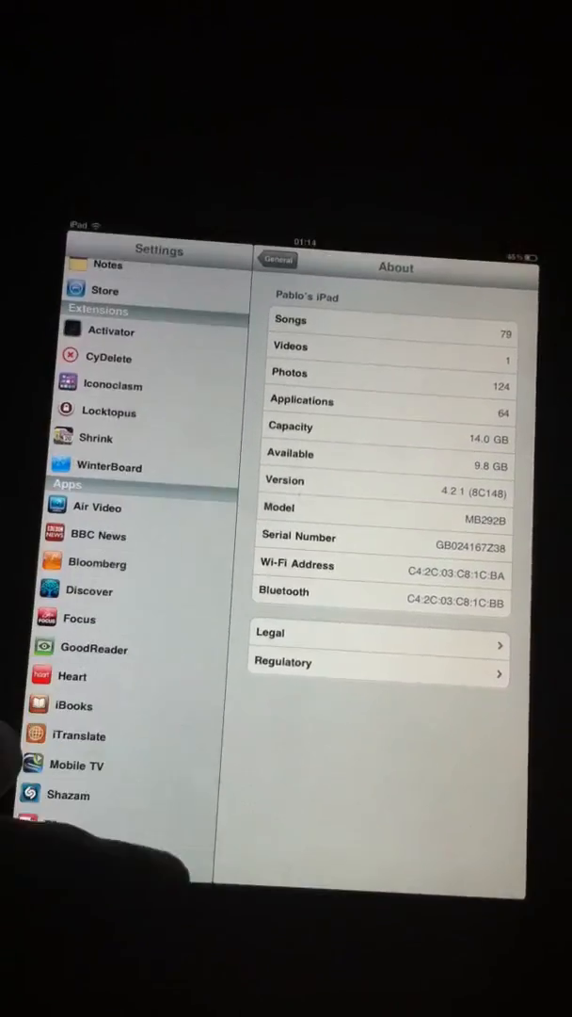
key("home")
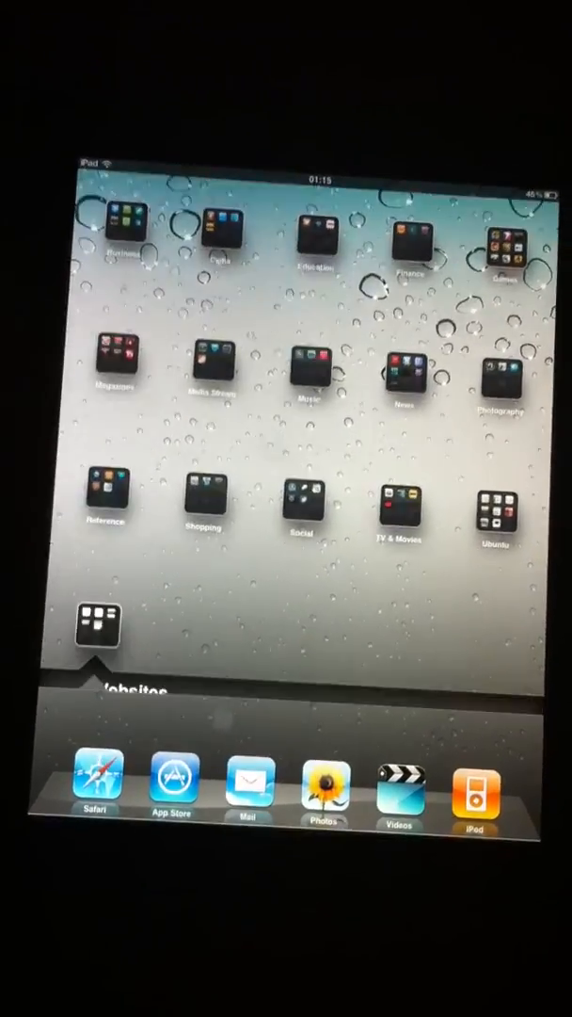
- Open the MyGreatFest web clip from the Websites folder to show its Landing Soon page
left_click(95, 625)
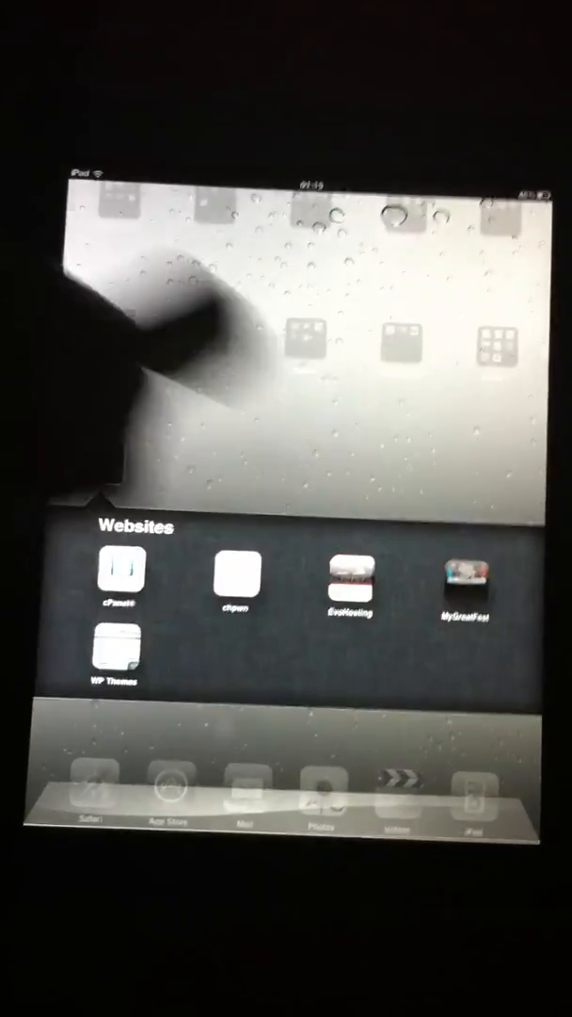
left_click(469, 579)
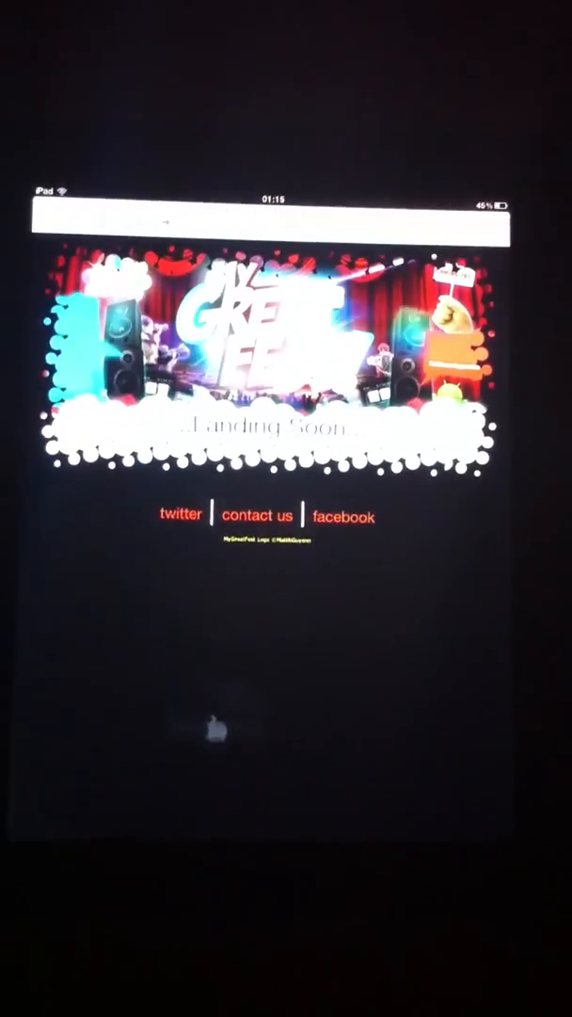